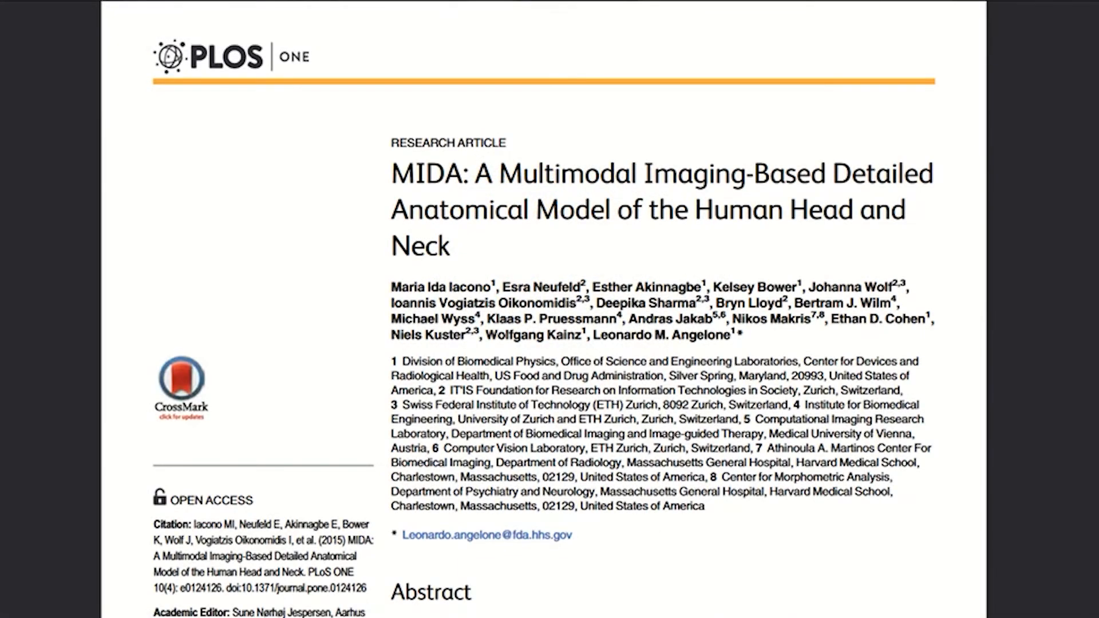
scroll("down", 3)
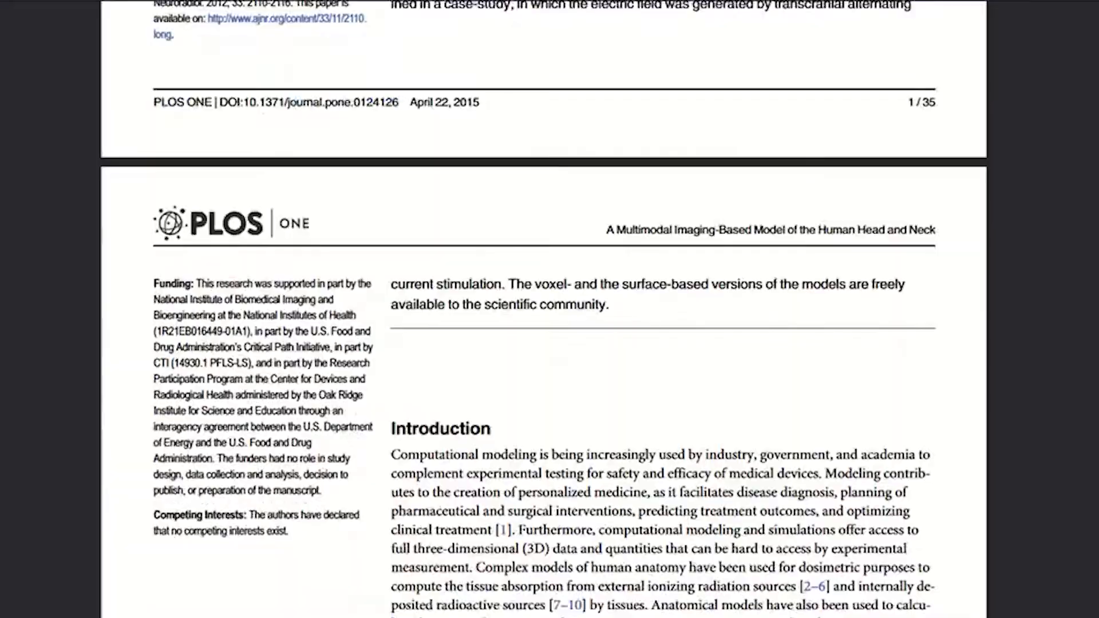
scroll("down", 3)
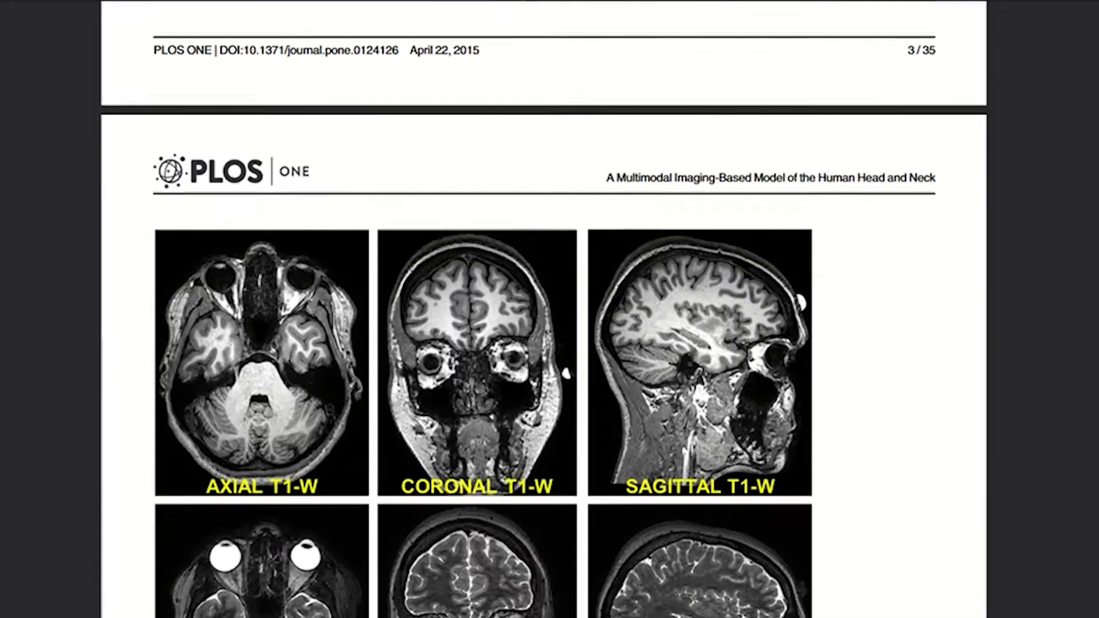
scroll("down", 3)
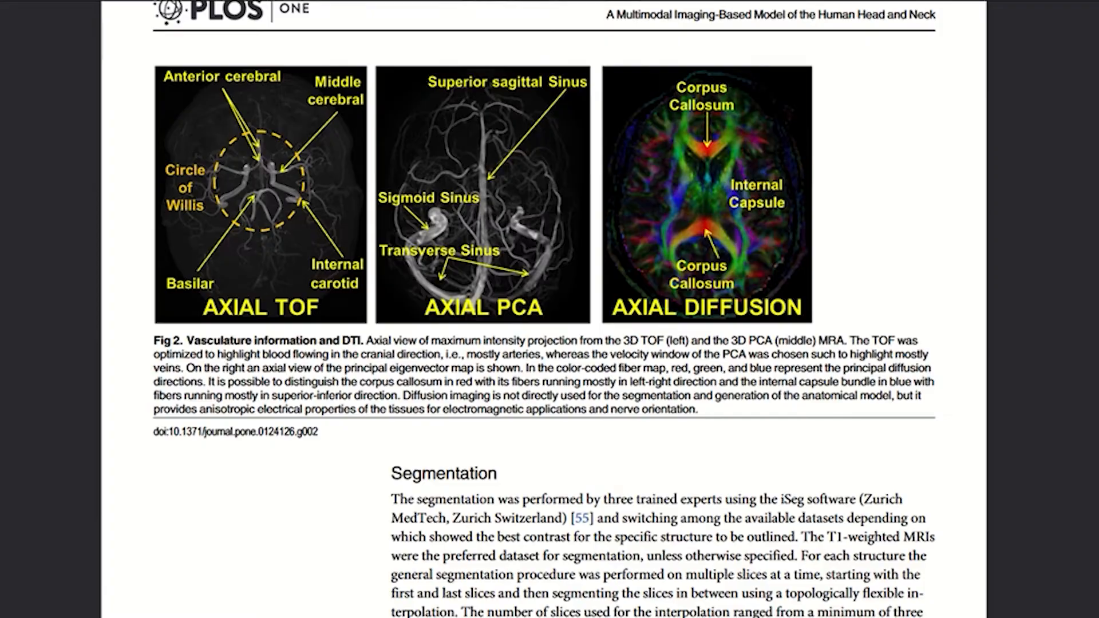